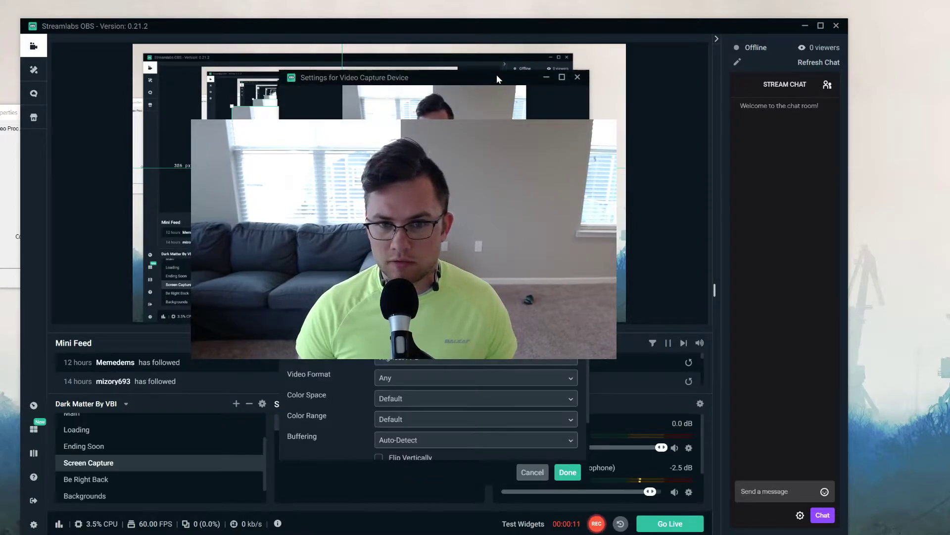
- Move the 'Settings for Video Capture Device' window to the right, clear of the webcam preview
{"action": "left_click_drag", "start_coordinate": [354, 77], "coordinate": [650, 80]}
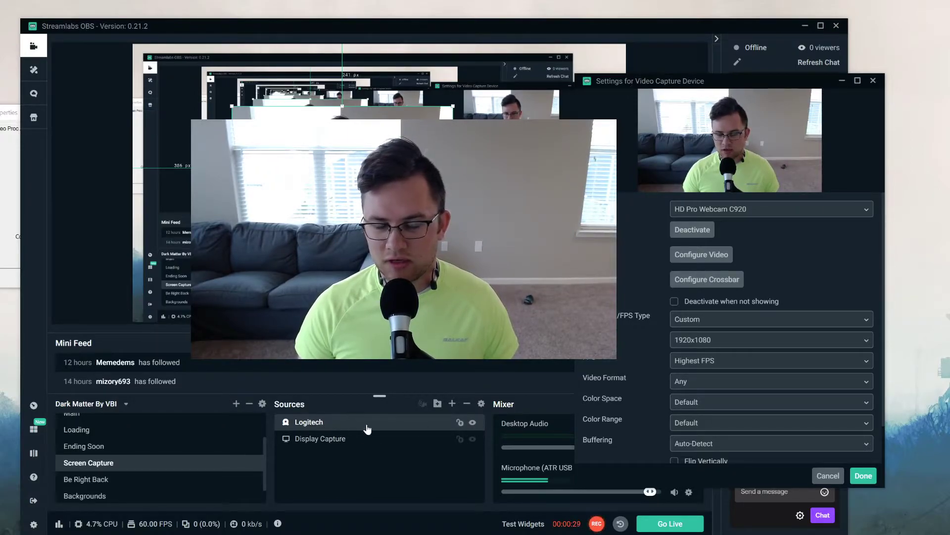
{"action": "mouse_move", "coordinate": [701, 255]}
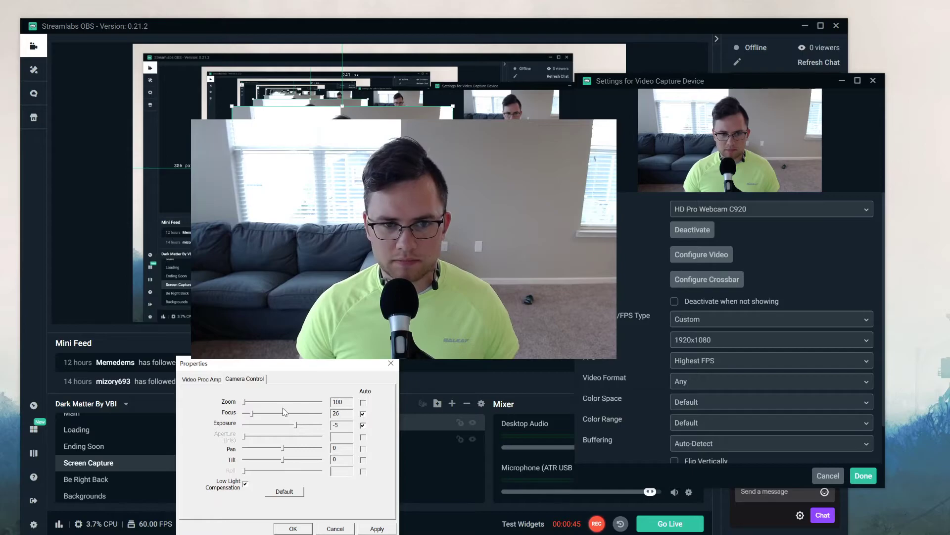
- Uncheck Auto for Focus in Camera Control and set the Focus slider manually to 36
{"action": "left_click", "coordinate": [364, 425]}
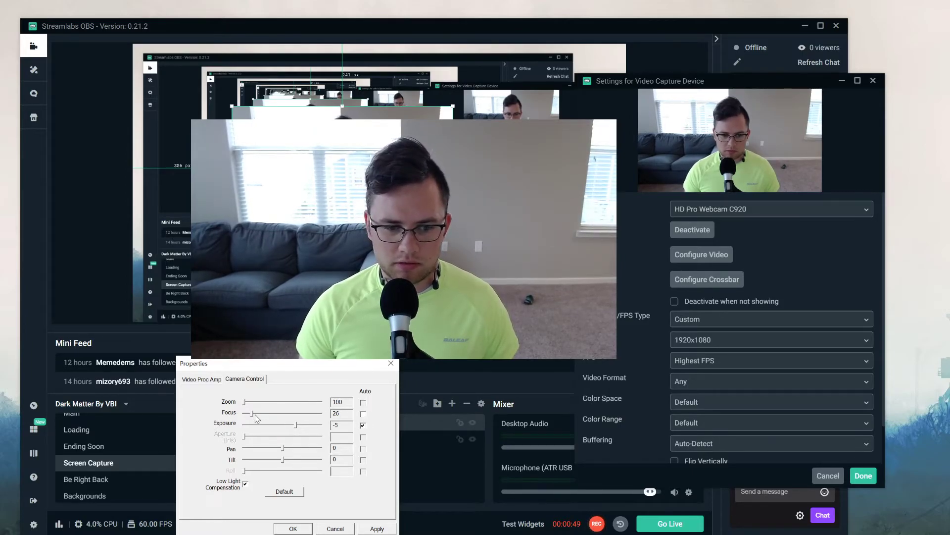
{"action": "left_click_drag", "start_coordinate": [248, 413], "coordinate": [261, 413]}
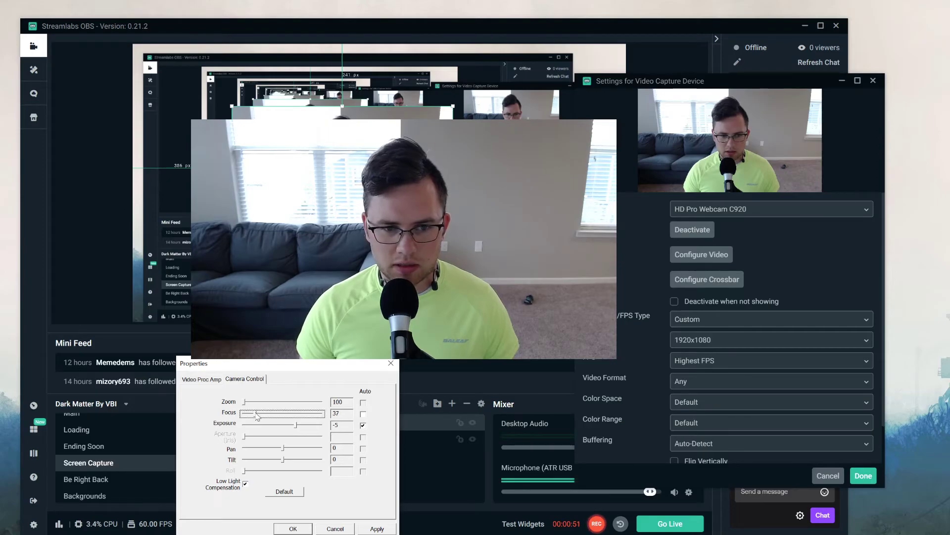
{"action": "left_click_drag", "start_coordinate": [260, 413], "coordinate": [256, 413]}
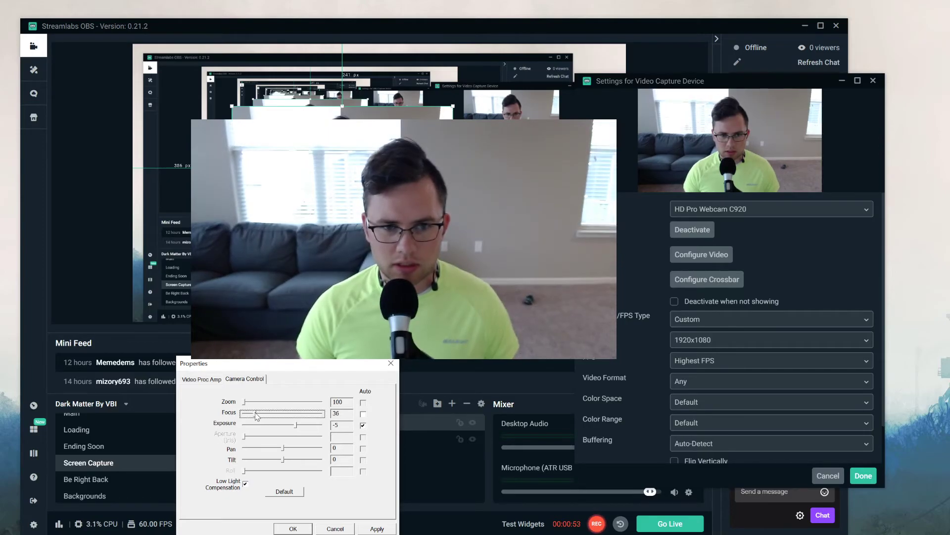